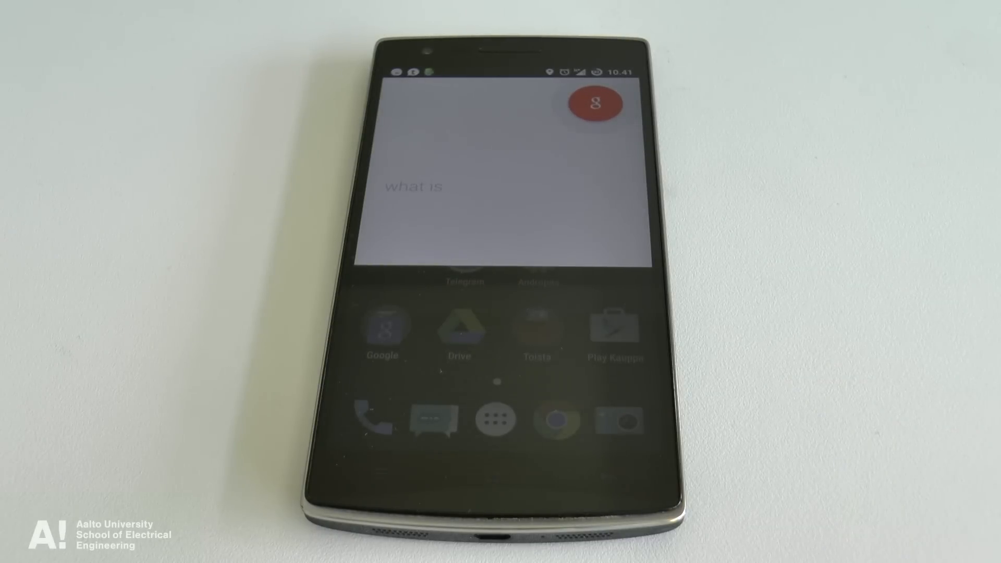
Speak the voice search query, then open the LibriVox catalog of free audiobooks.
type("awesome")
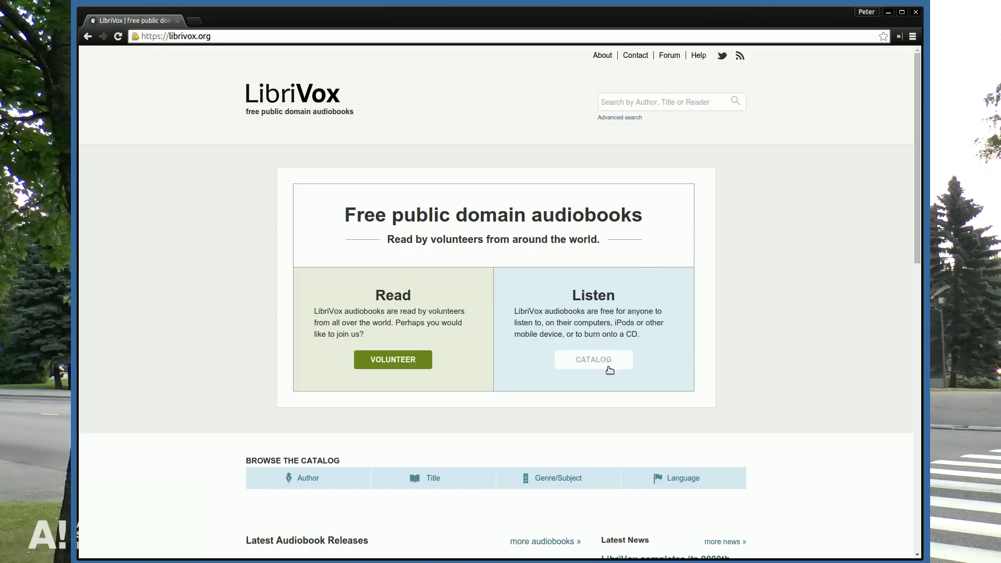
left_click(592, 358)
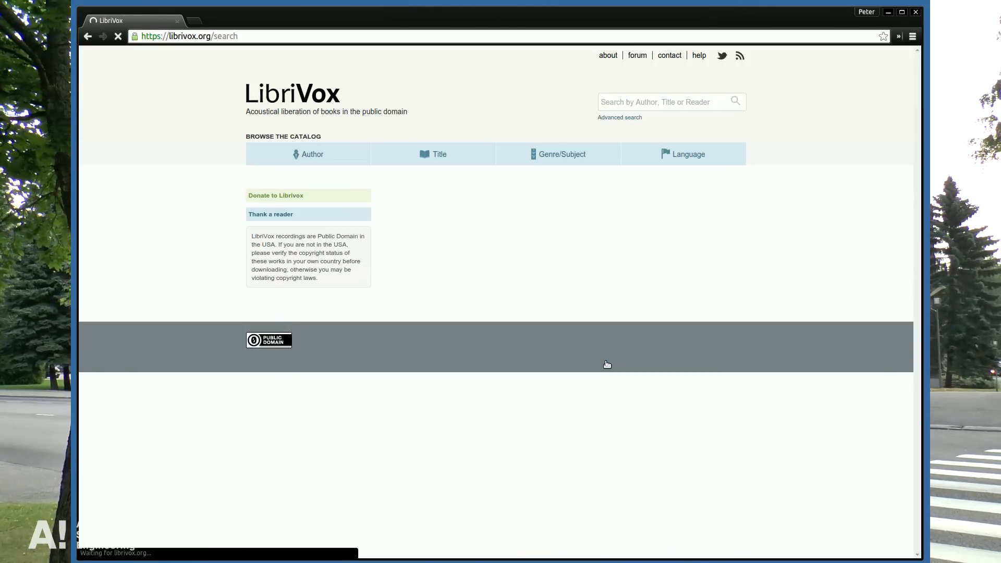
left_click(682, 154)
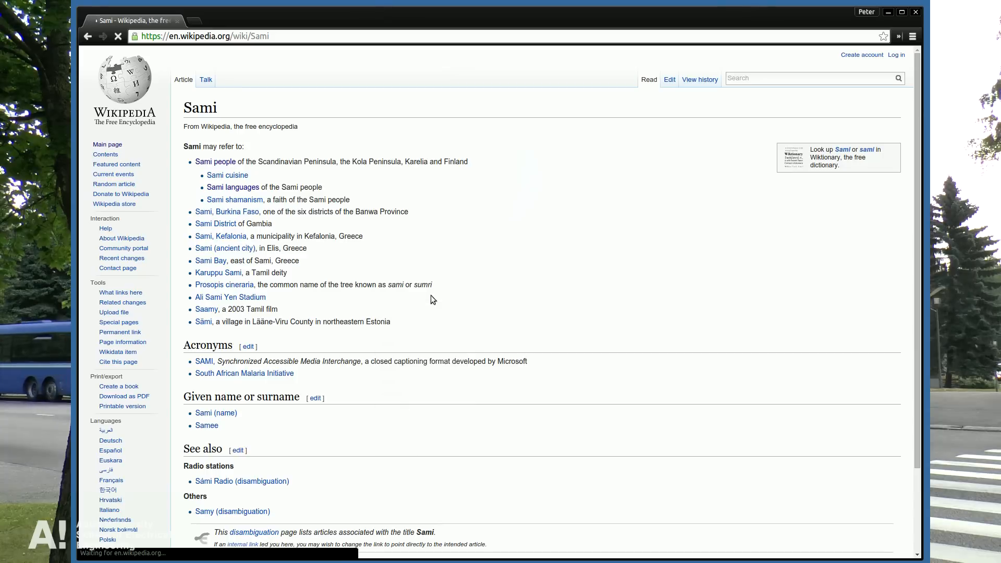
left_click(232, 187)
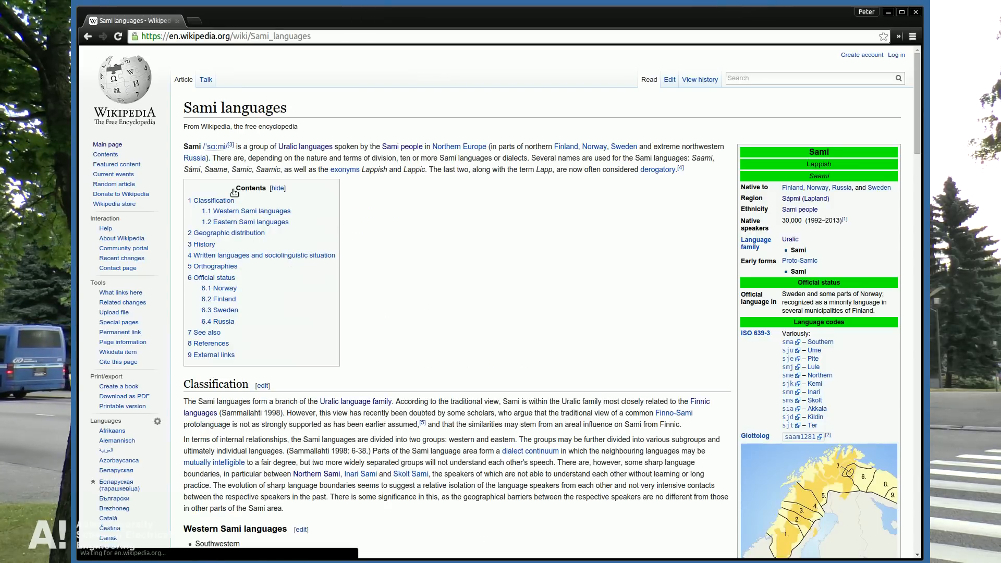
left_click(88, 36)
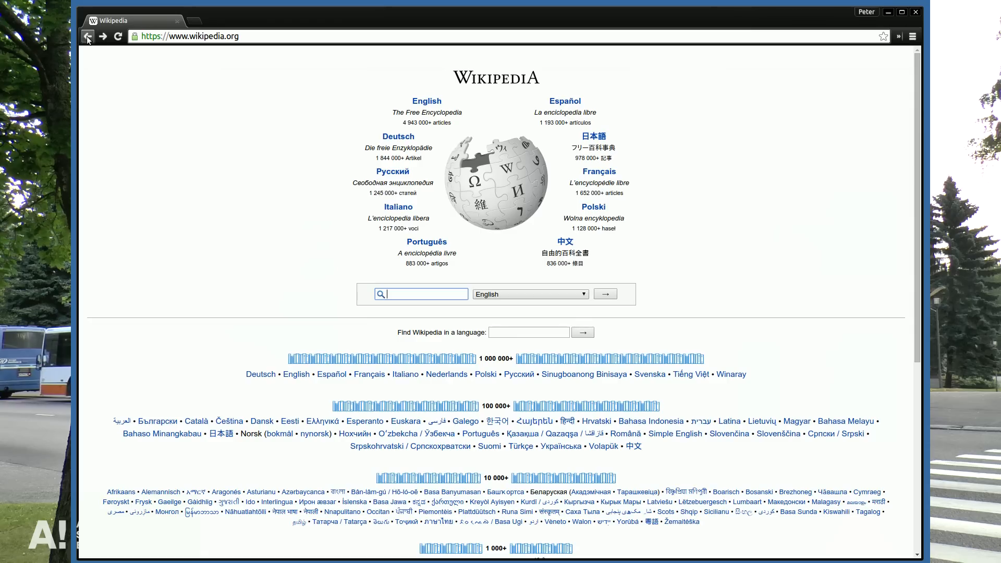
scroll("down", 3)
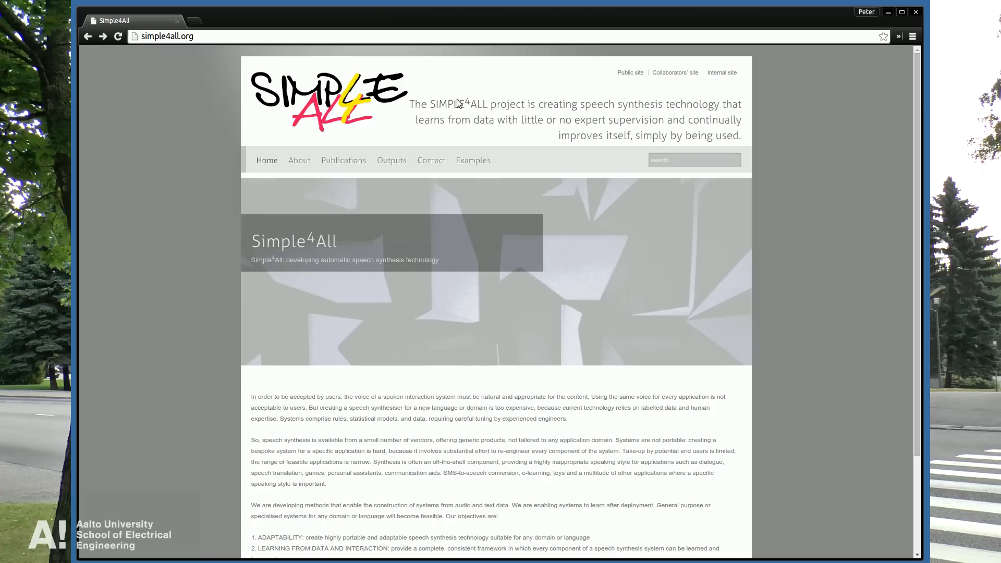
mouse_move(396, 152)
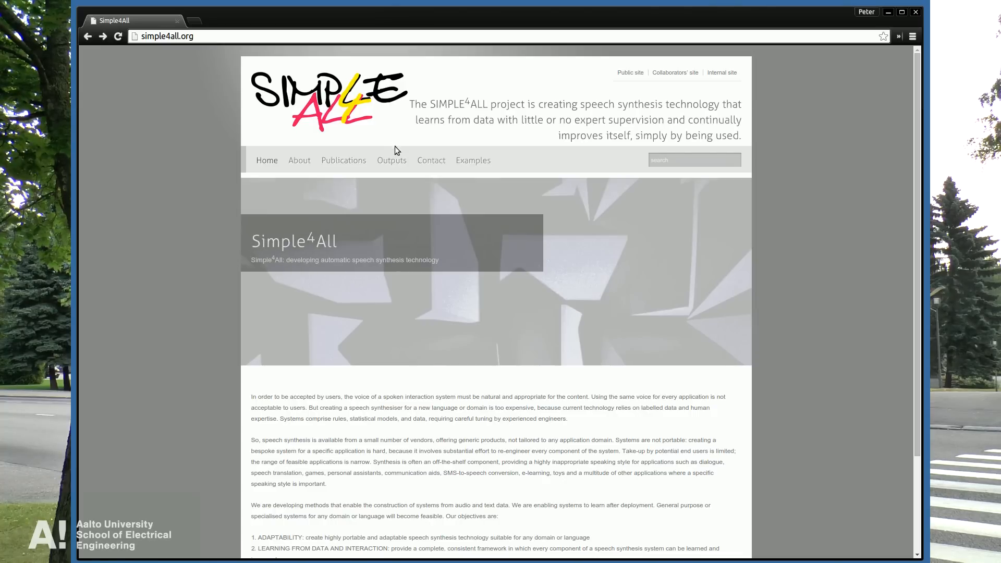
Open the Simple4All speech synthesis project home page at simple4all.org.
left_click(391, 160)
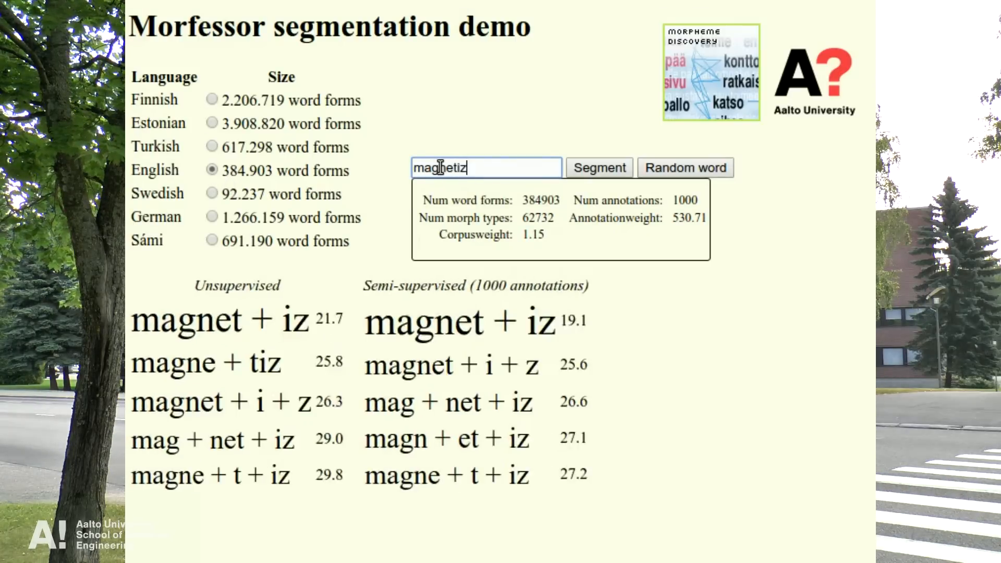
Switch the Morfessor demo from English to the Sámi language model.
left_click(211, 239)
type("guott")
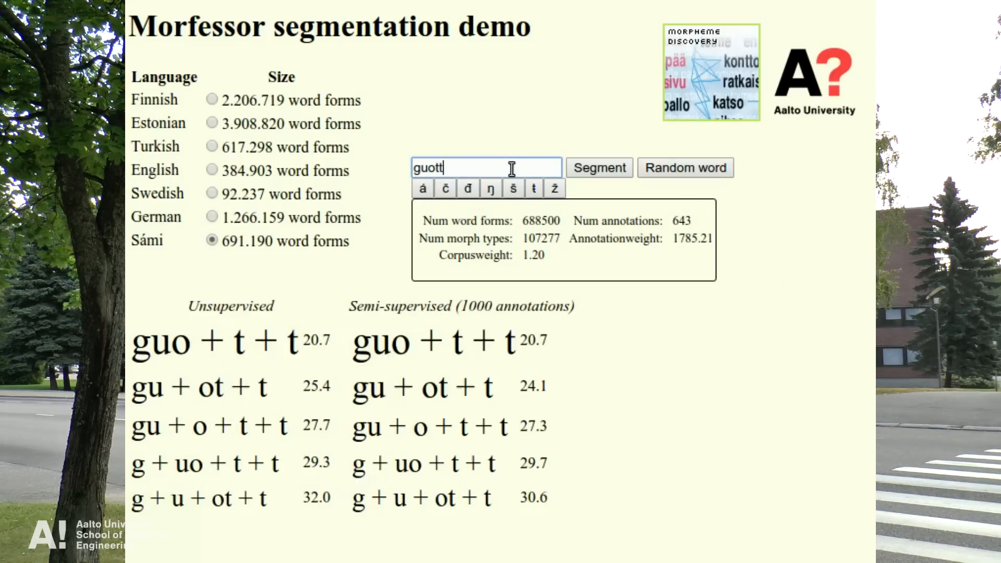